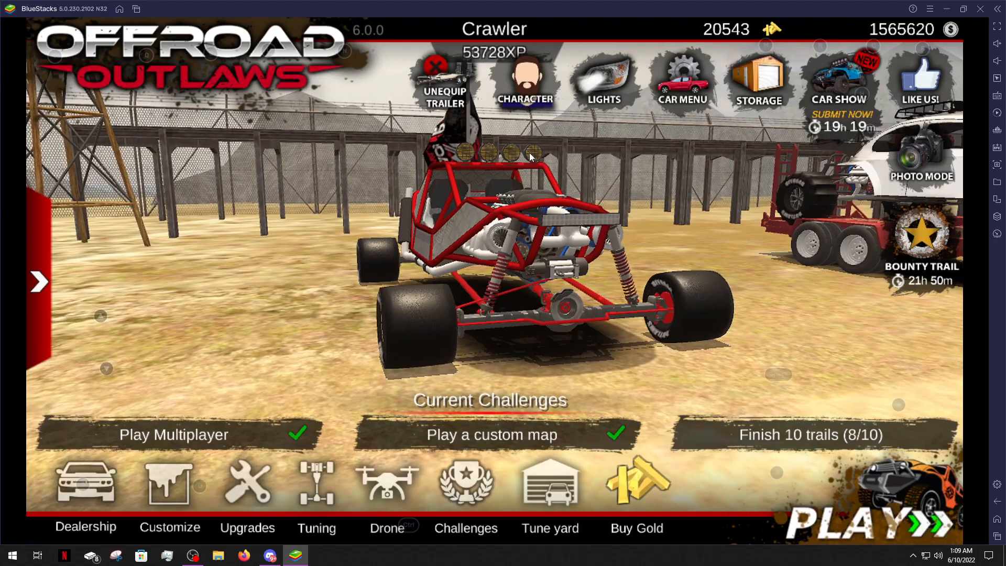
{"action": "mouse_move", "coordinate": [747, 262]}
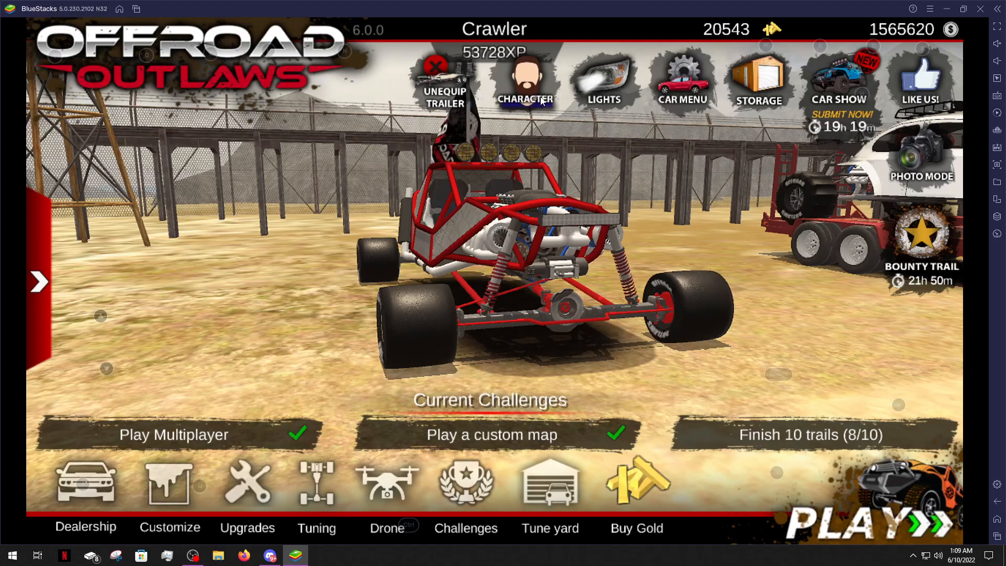
Make the plain wood-stock rifle the selected weapon in the character's MY WEAPONS list.
{"action": "left_click", "coordinate": [525, 77]}
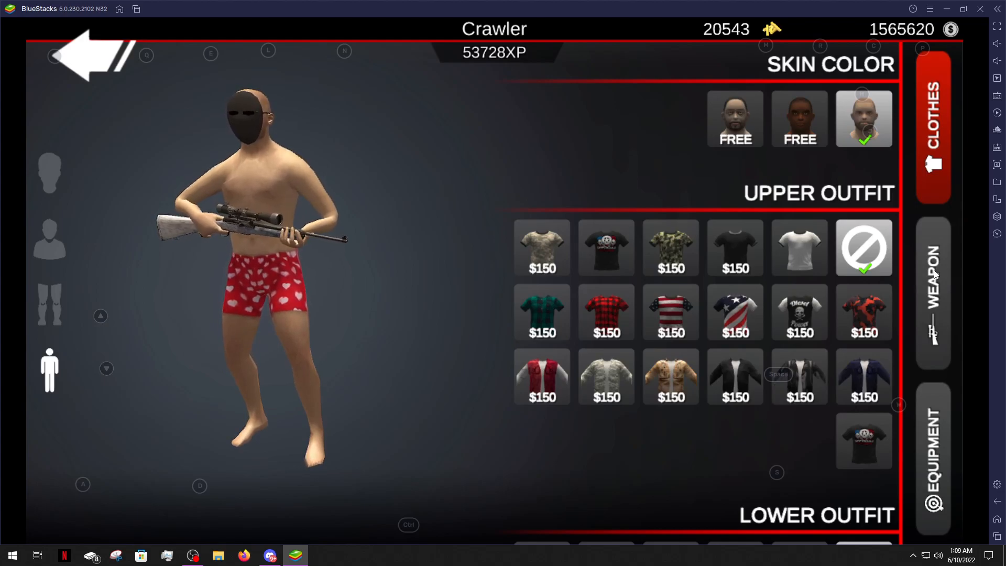
{"action": "left_click", "coordinate": [933, 302]}
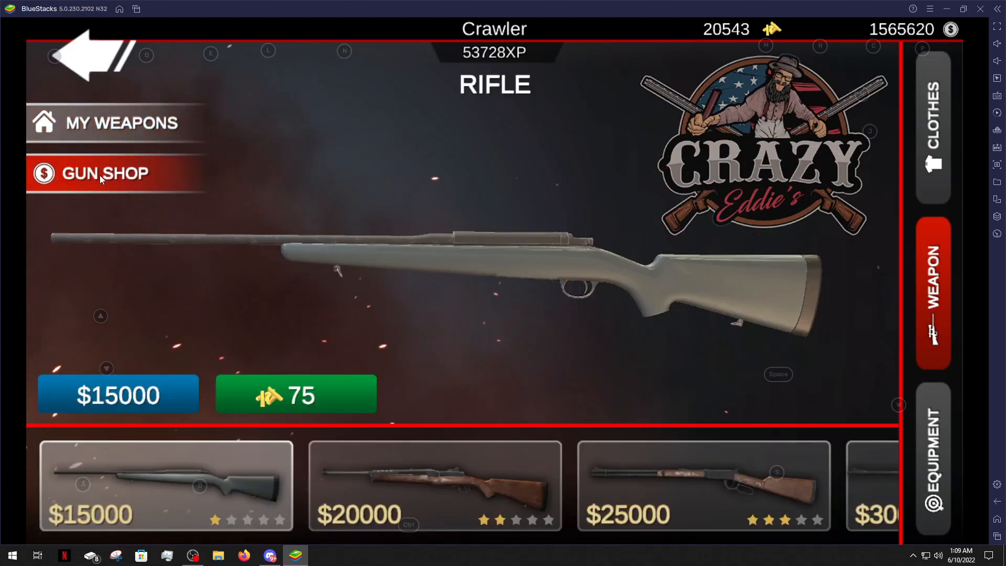
{"action": "scroll", "scroll_direction": "right", "scroll_amount": 3}
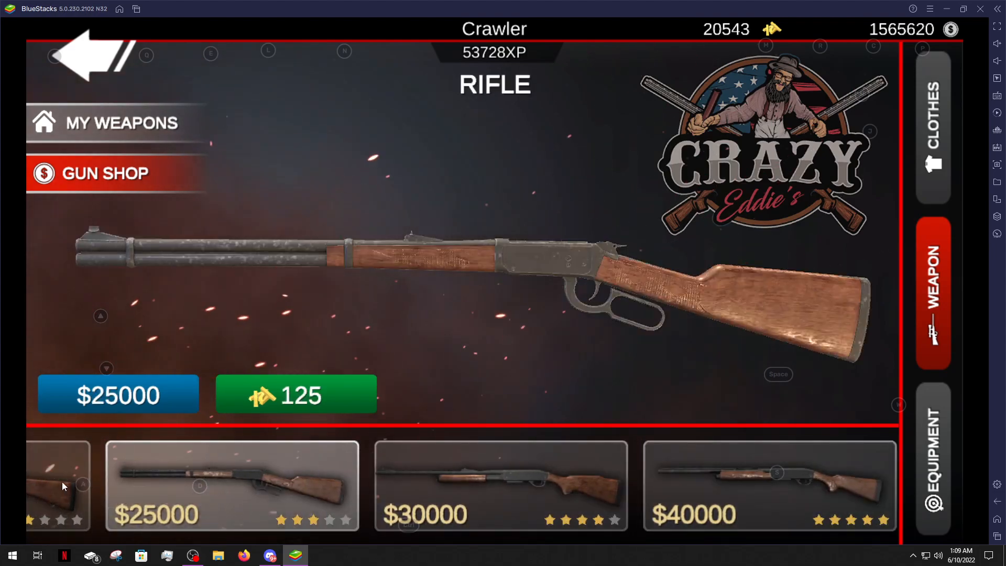
{"action": "left_click", "coordinate": [118, 395]}
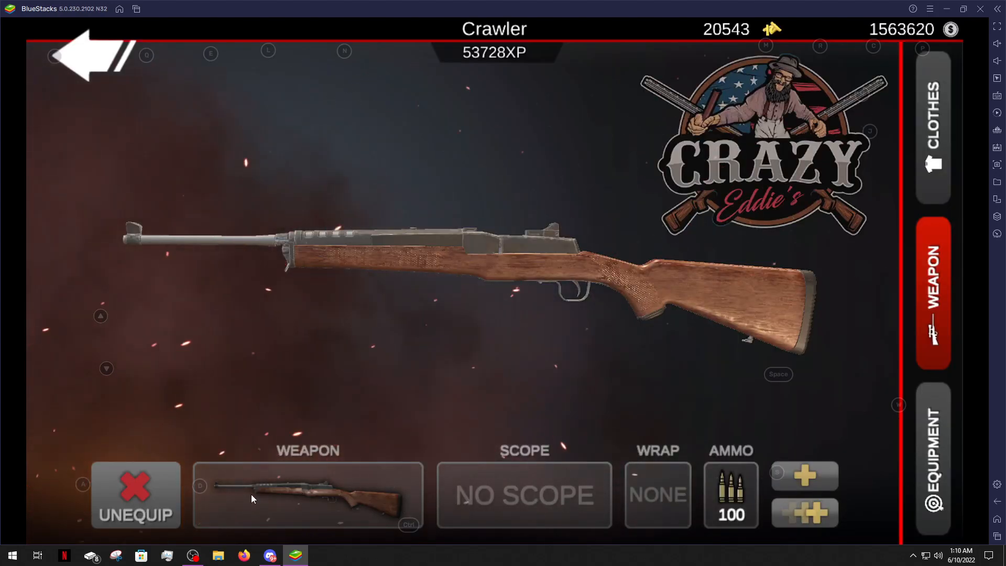
{"action": "left_click", "coordinate": [307, 494]}
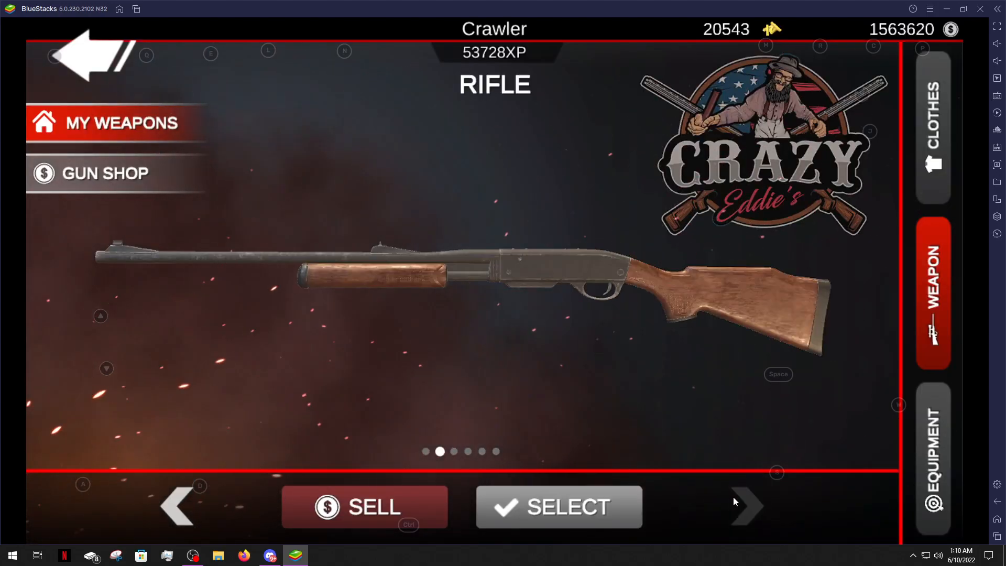
{"action": "left_click", "coordinate": [745, 507]}
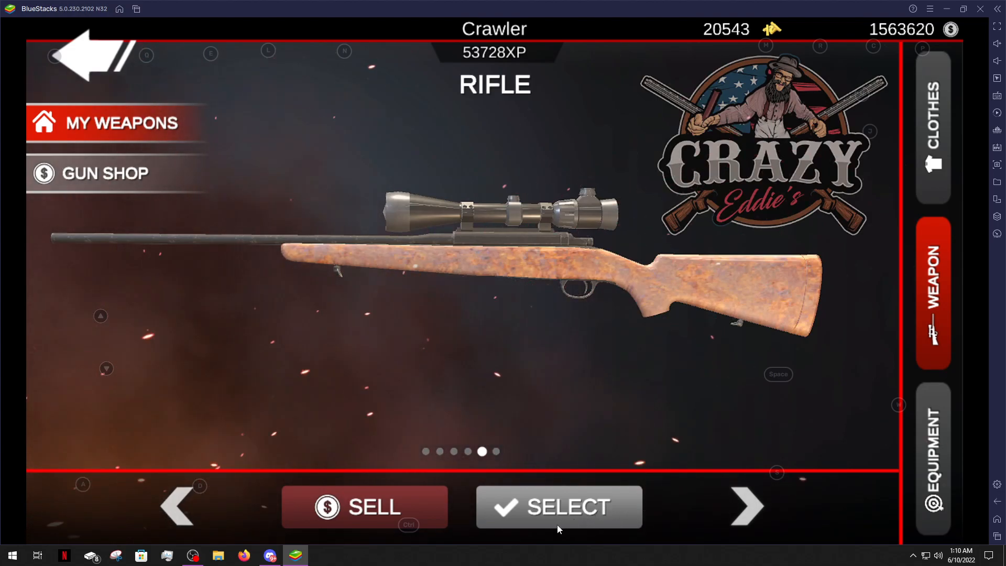
{"action": "mouse_move", "coordinate": [179, 523]}
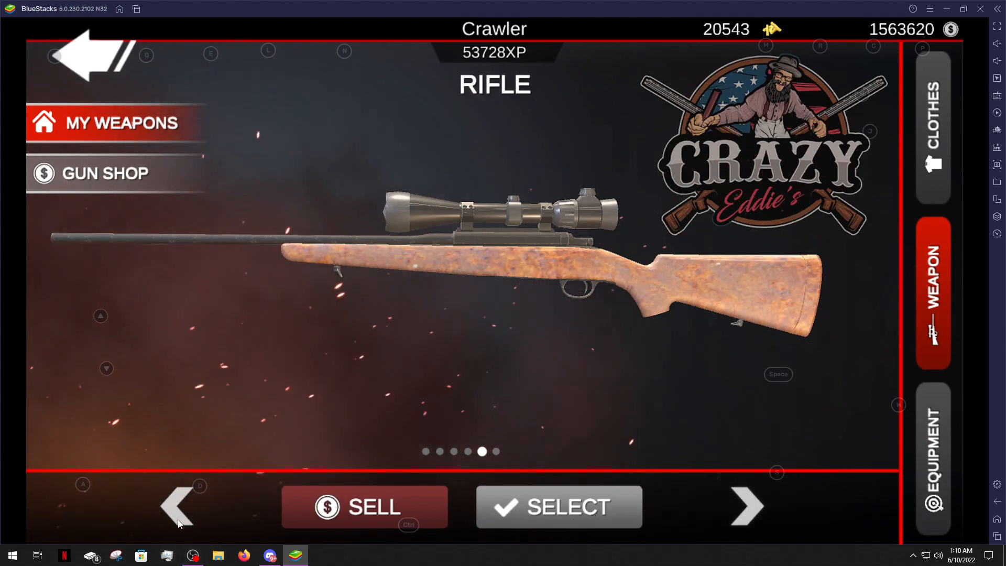
{"action": "left_click", "coordinate": [558, 507]}
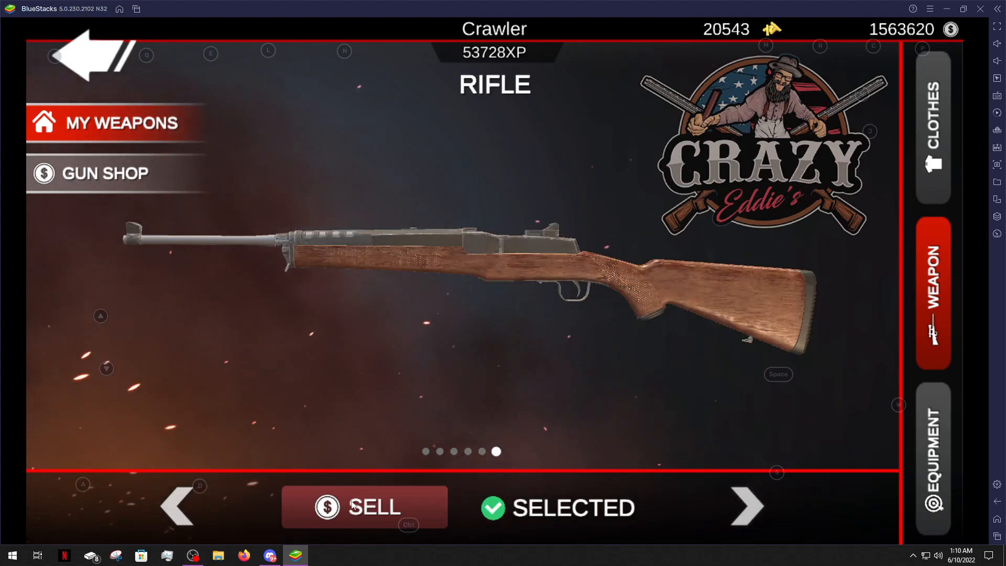
Buy 100 extra rifle bullets for $10000 and bring up the shooting-target equipment shop.
{"action": "left_click", "coordinate": [933, 450]}
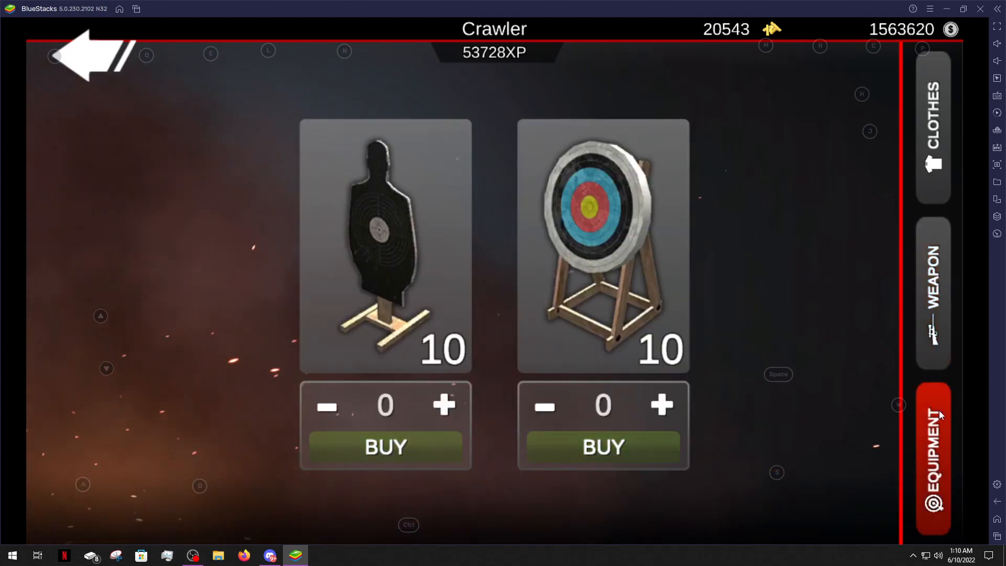
{"action": "left_click", "coordinate": [933, 289]}
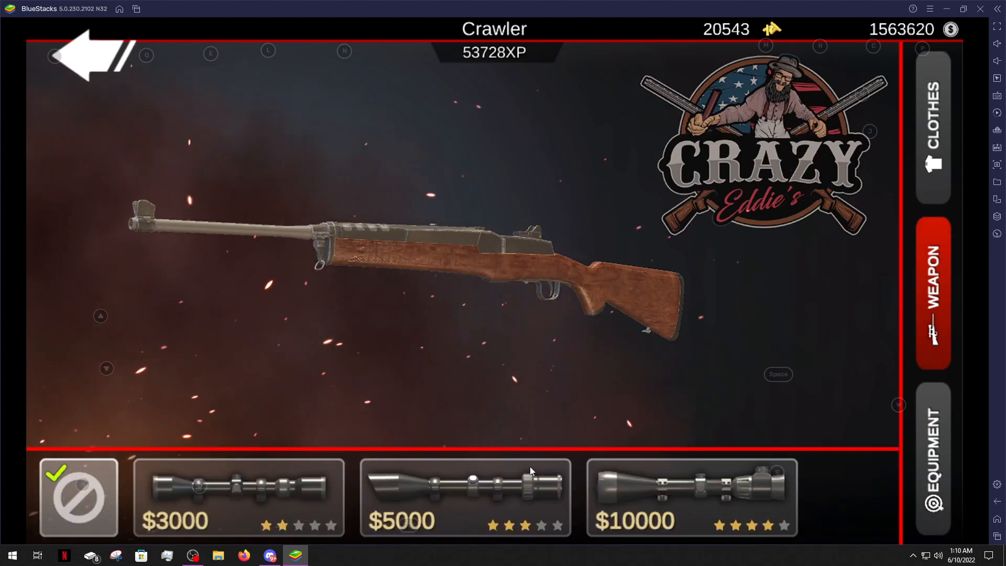
{"action": "left_click", "coordinate": [691, 497]}
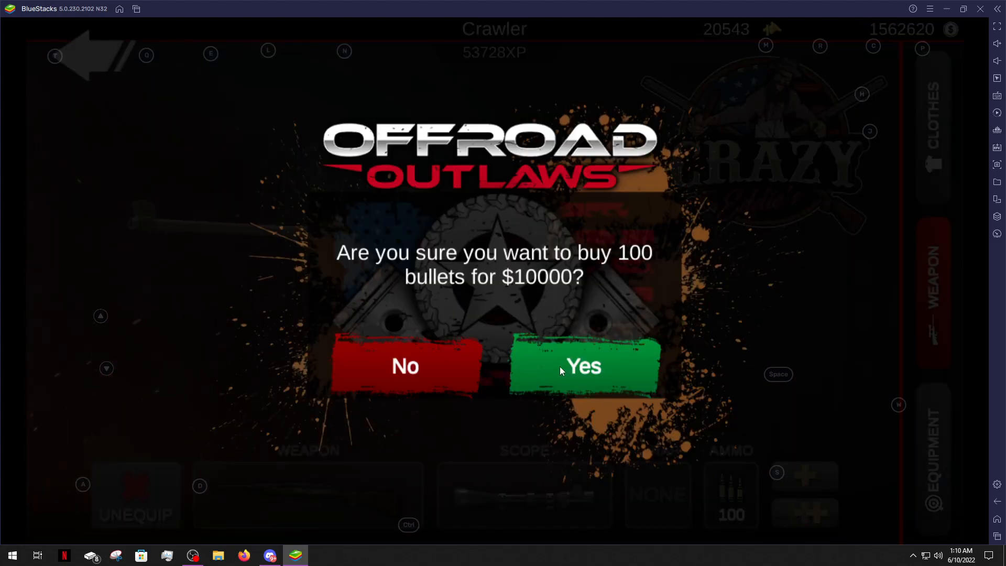
{"action": "left_click", "coordinate": [581, 367]}
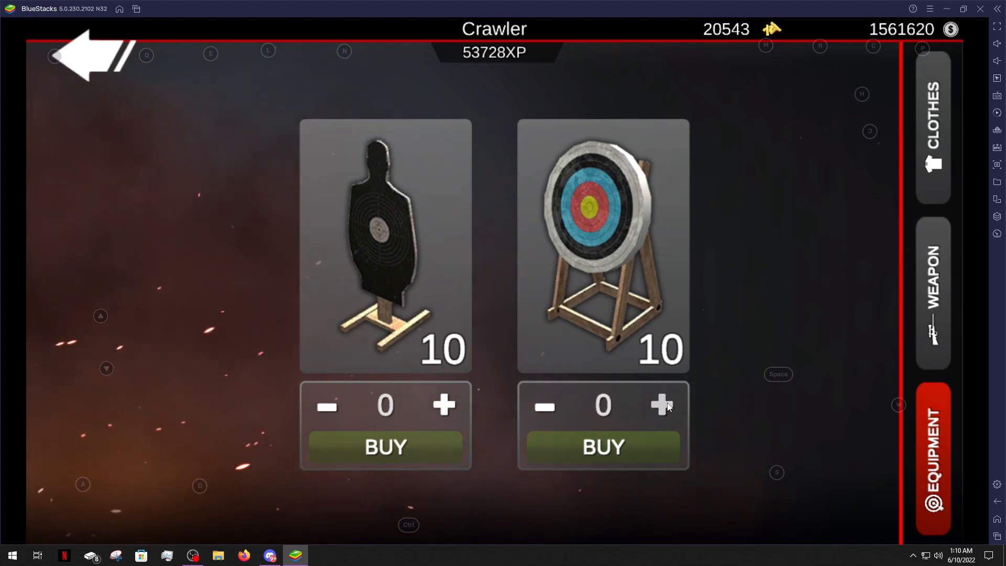
{"action": "mouse_move", "coordinate": [484, 429]}
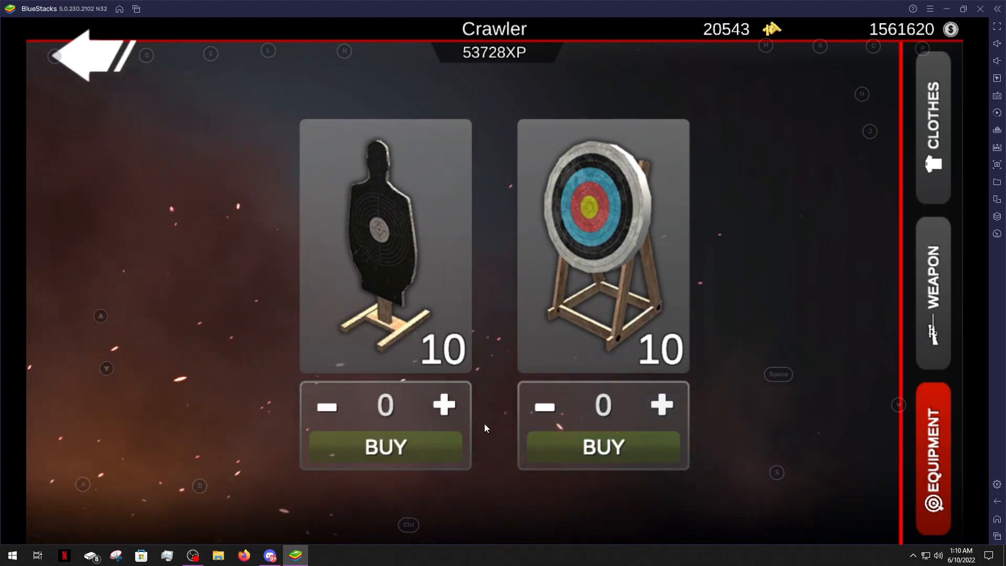
{"action": "mouse_move", "coordinate": [674, 333]}
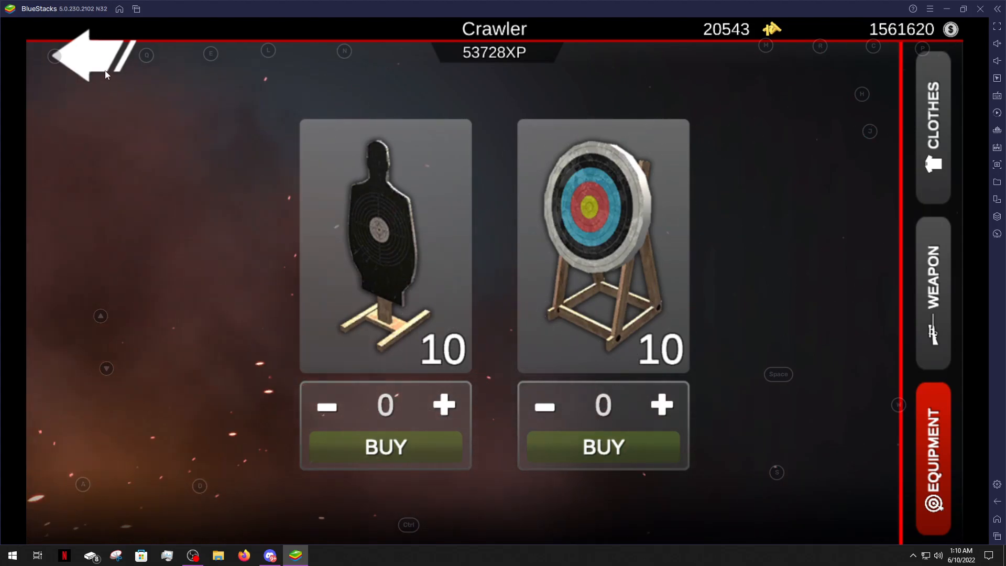
Return to the garage and start playing in the stunt-park game mode.
{"action": "left_click", "coordinate": [90, 60]}
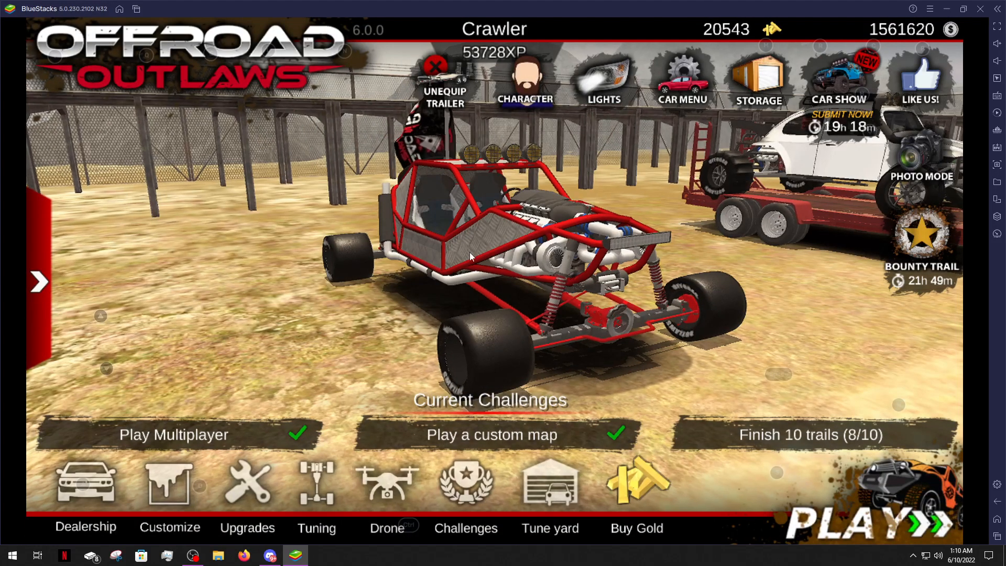
{"action": "left_click", "coordinate": [870, 520]}
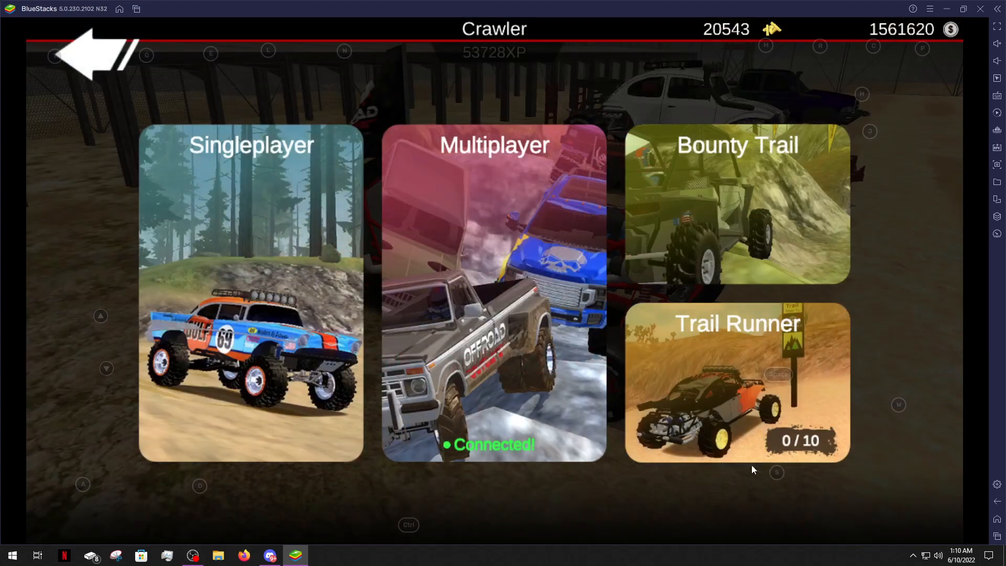
{"action": "left_click", "coordinate": [250, 290]}
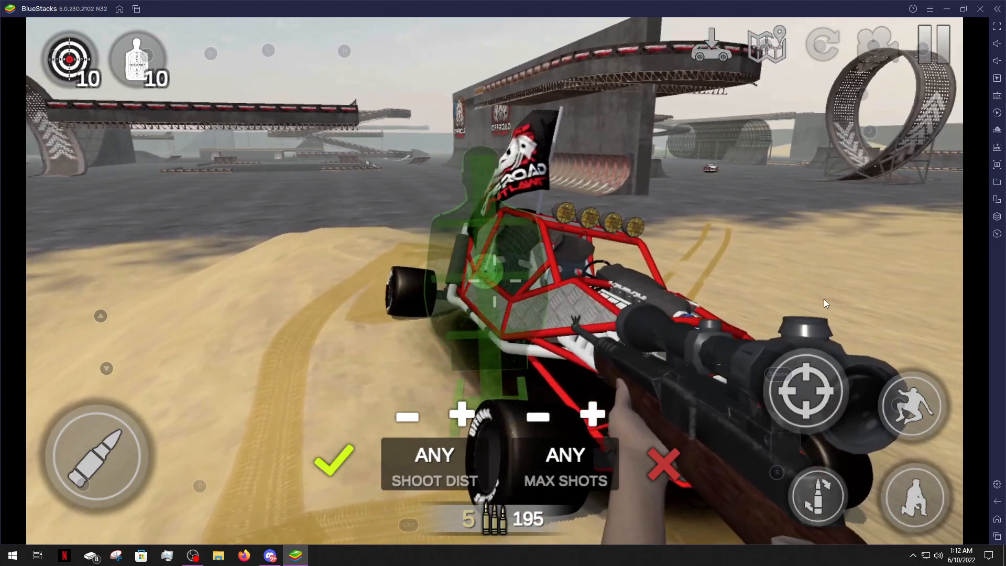
Place the silhouette target with shoot distance ANY and a 20-shot maximum.
{"action": "left_click", "coordinate": [806, 390]}
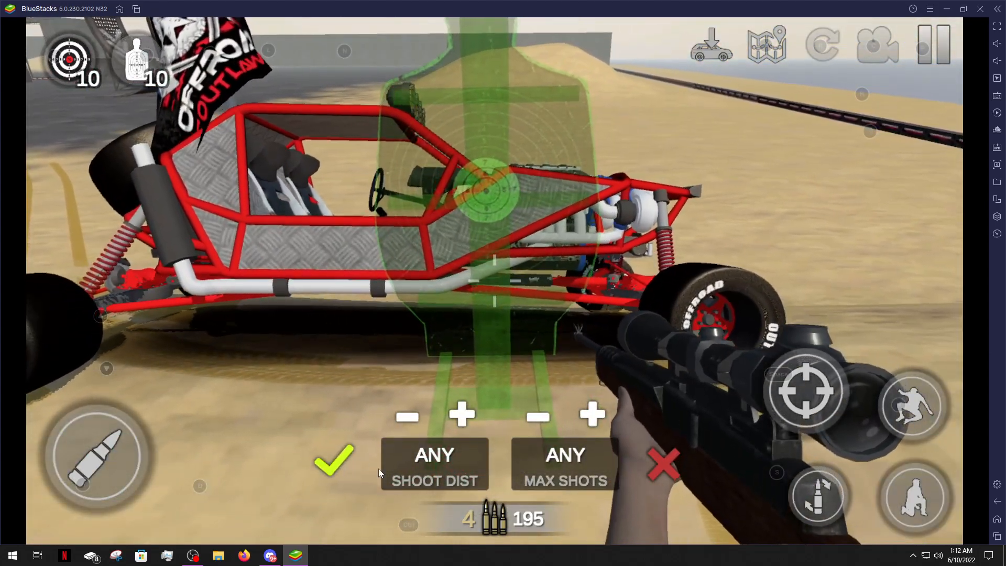
{"action": "left_click", "coordinate": [462, 417]}
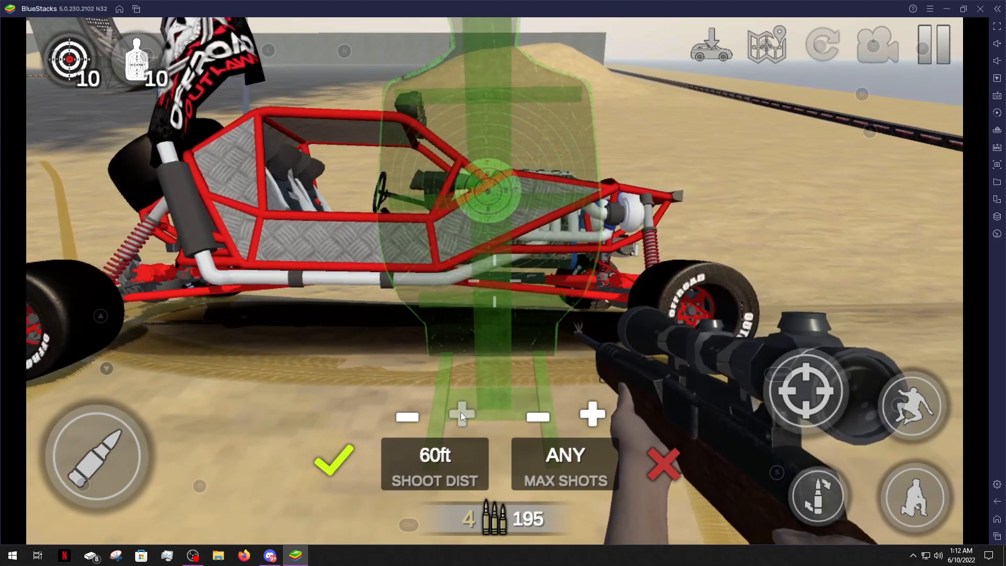
{"action": "left_click", "coordinate": [463, 416]}
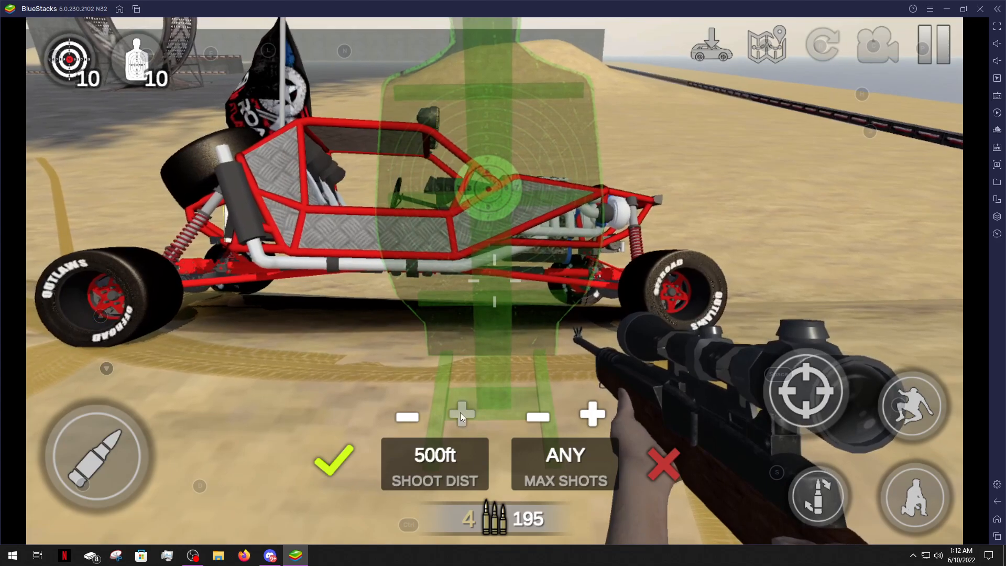
{"action": "left_click", "coordinate": [408, 418]}
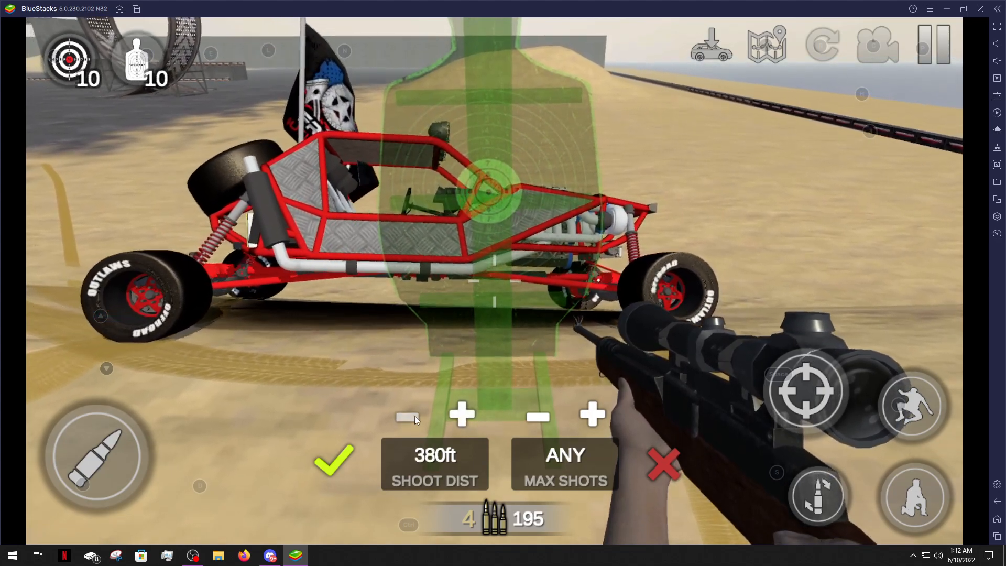
{"action": "left_click", "coordinate": [407, 417]}
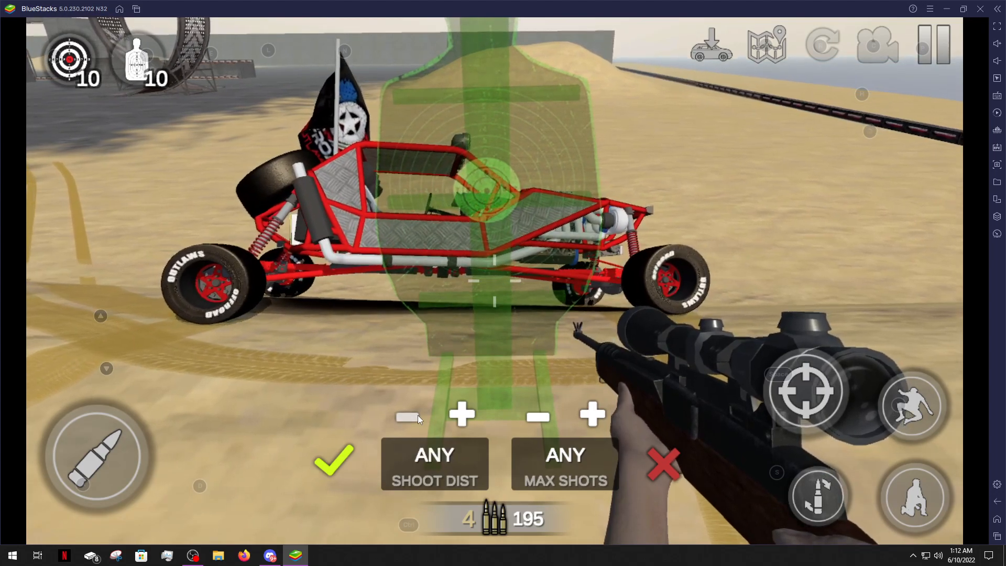
{"action": "left_click", "coordinate": [591, 418]}
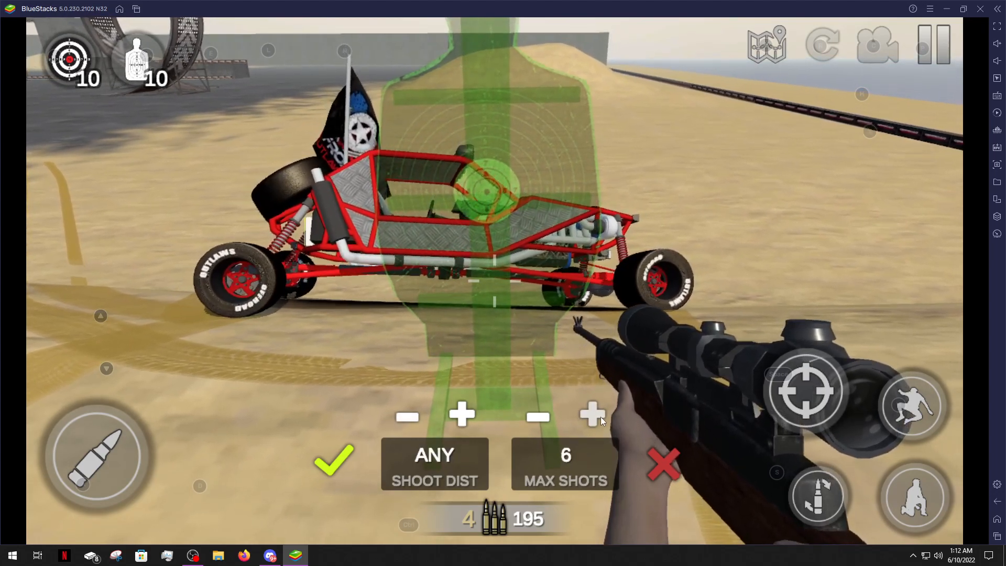
{"action": "left_click", "coordinate": [590, 416]}
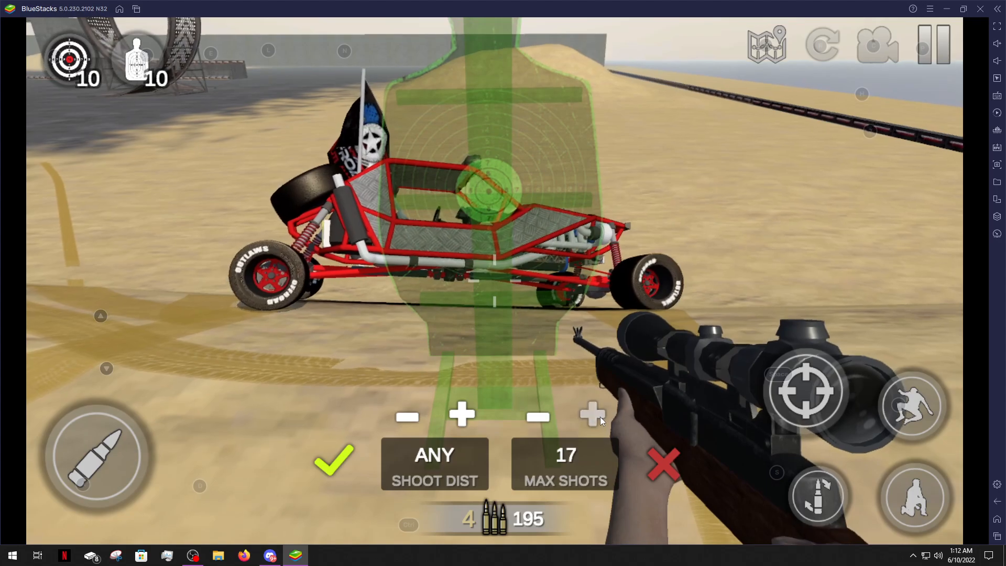
{"action": "left_click", "coordinate": [592, 417]}
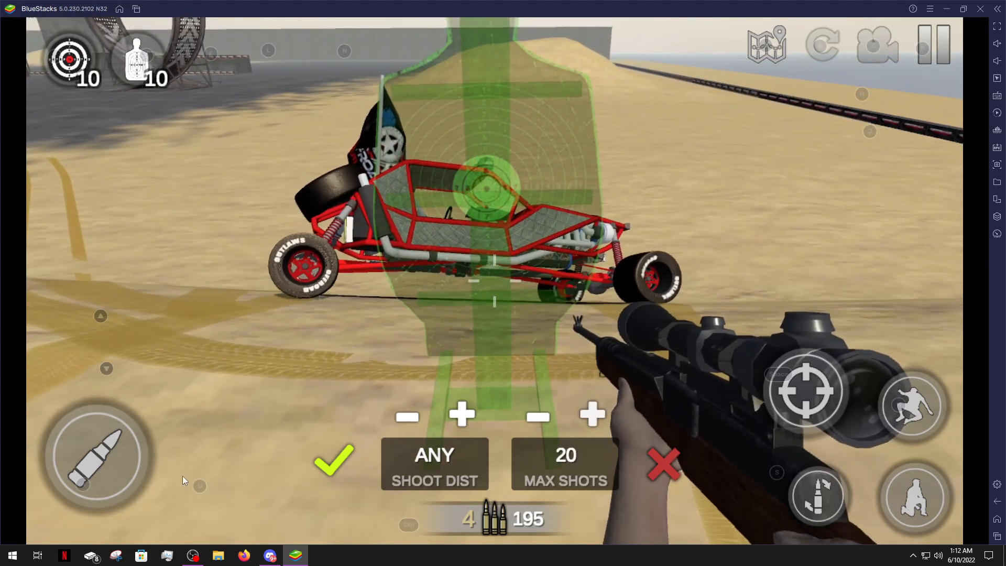
{"action": "left_click", "coordinate": [332, 462]}
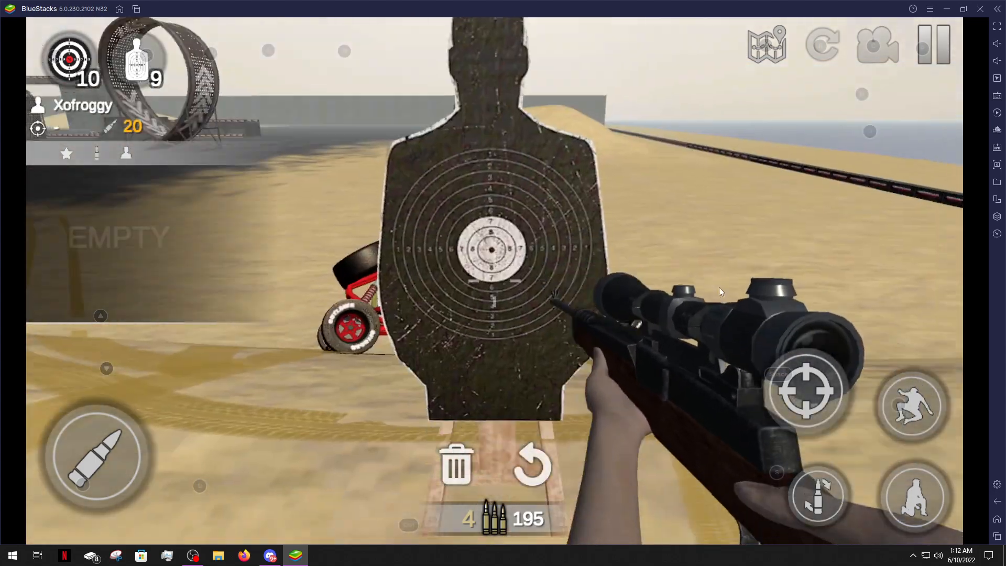
Answer No to the restore and remove prompts so the placed target stays.
{"action": "left_click", "coordinate": [530, 465]}
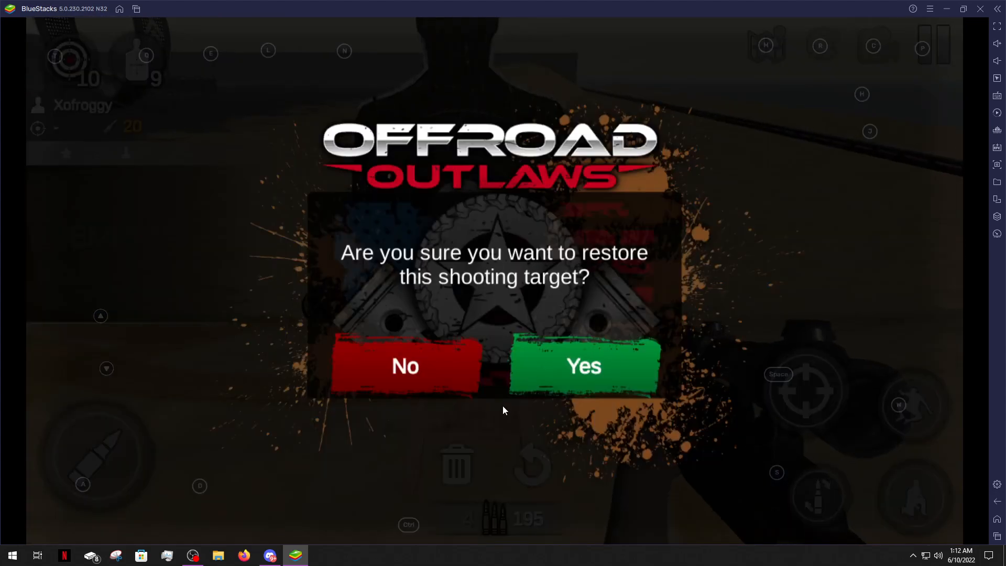
{"action": "mouse_move", "coordinate": [416, 387]}
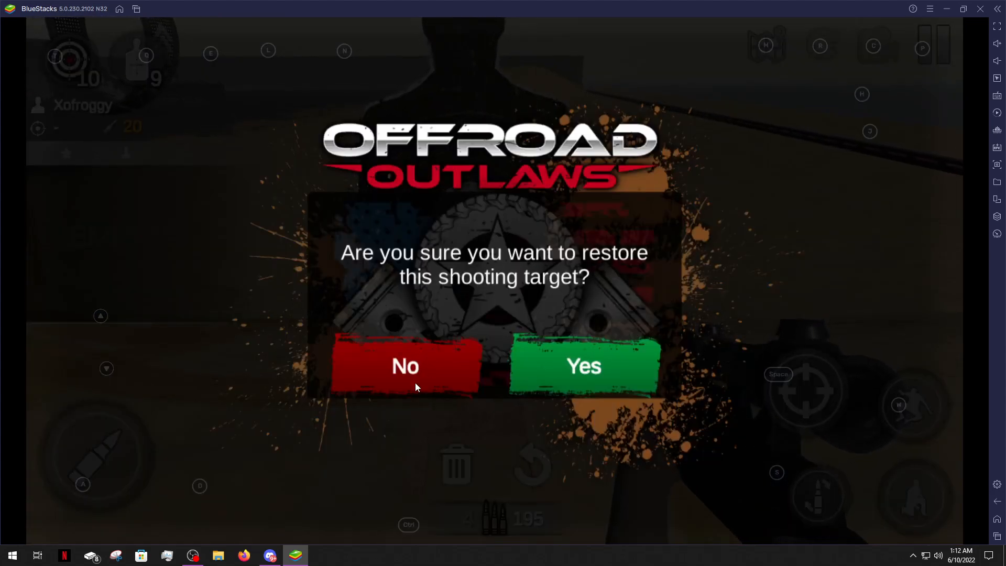
{"action": "left_click", "coordinate": [583, 366]}
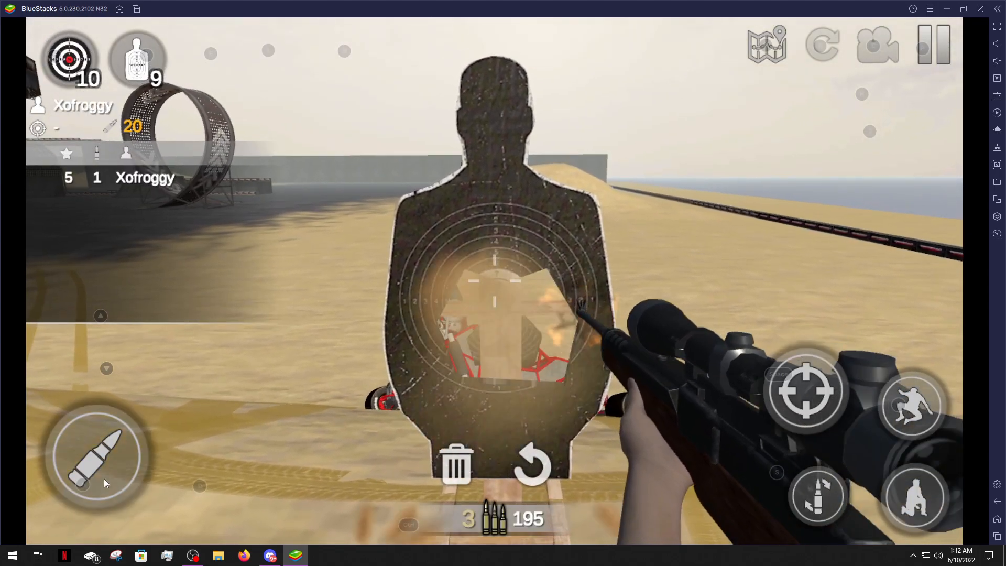
{"action": "left_click", "coordinate": [530, 466]}
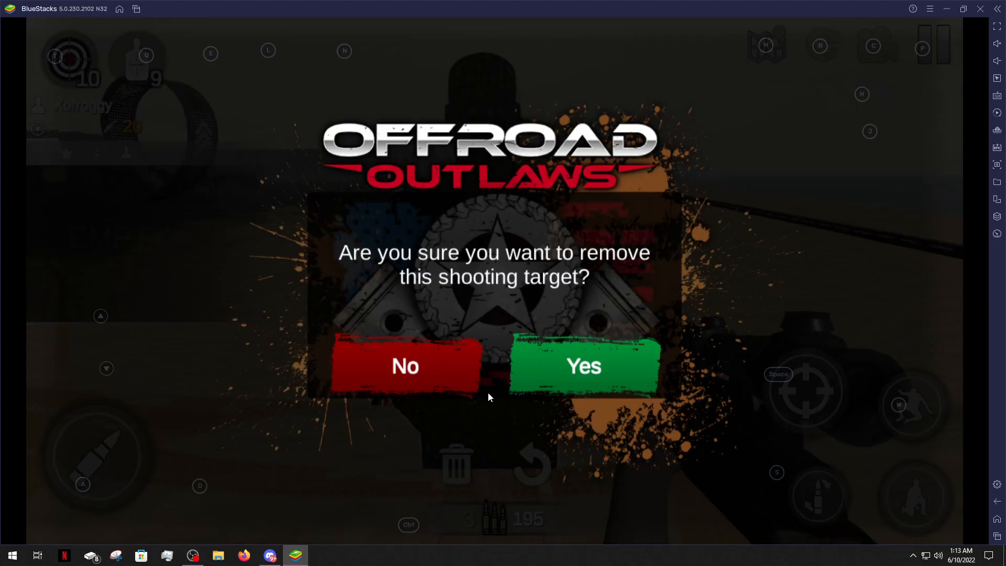
{"action": "left_click", "coordinate": [405, 367]}
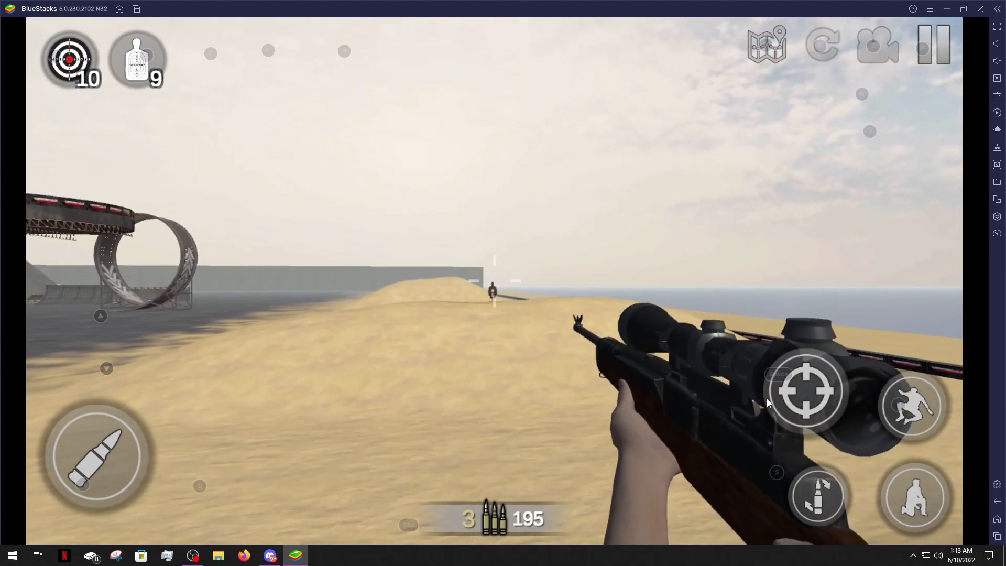
Aim at the silhouette target through the rifle scope from about 159 ft.
{"action": "left_click", "coordinate": [806, 390]}
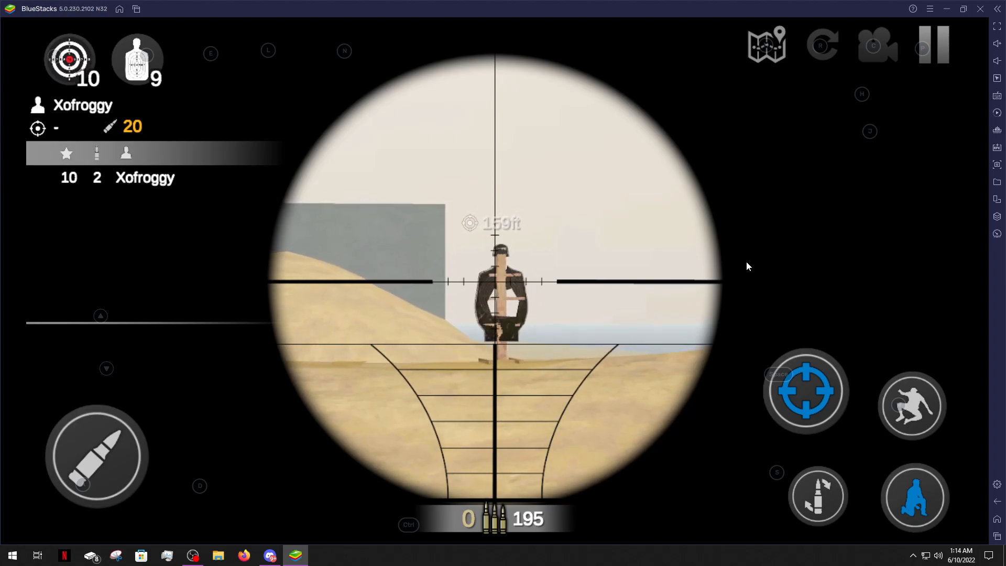
Fire at the target through the scope, reloading as needed, until 12 hits score 60.
{"action": "left_click", "coordinate": [806, 391]}
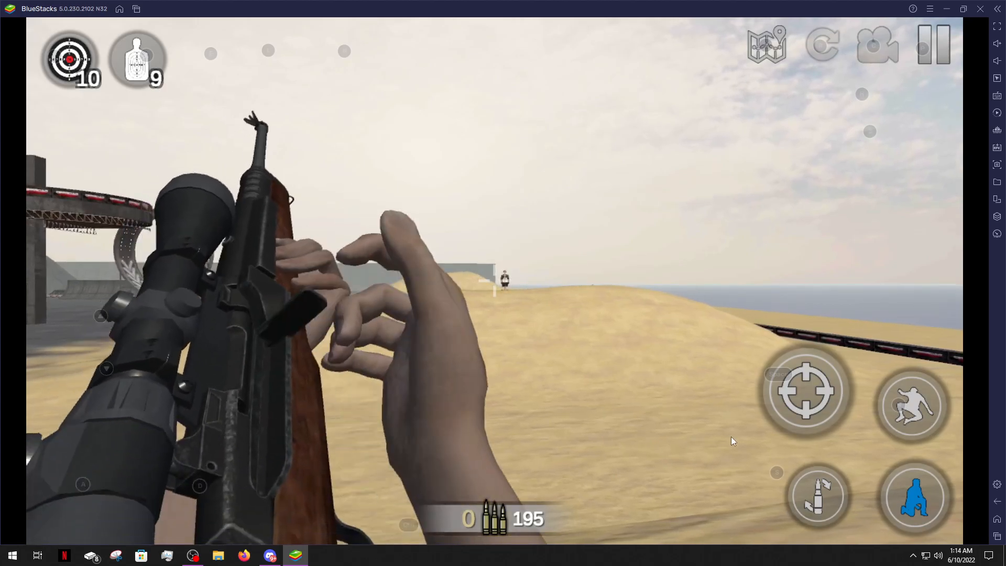
{"action": "left_click", "coordinate": [806, 391]}
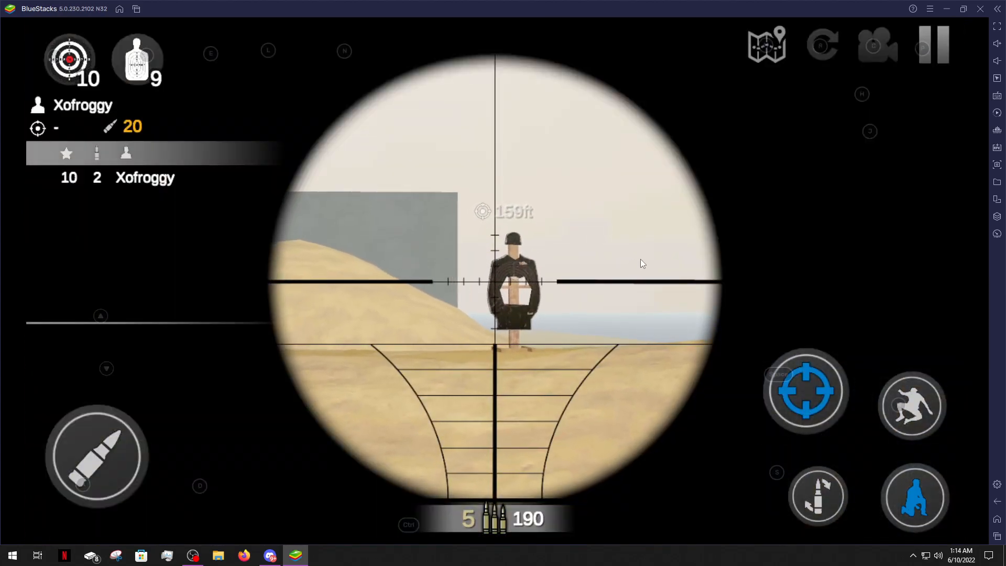
{"action": "left_click", "coordinate": [494, 282]}
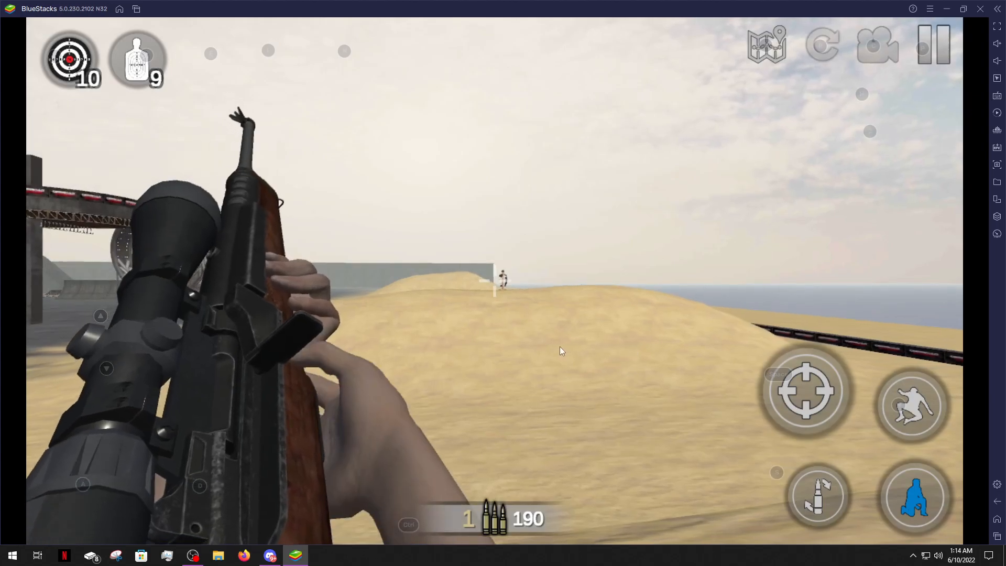
{"action": "left_click", "coordinate": [806, 392]}
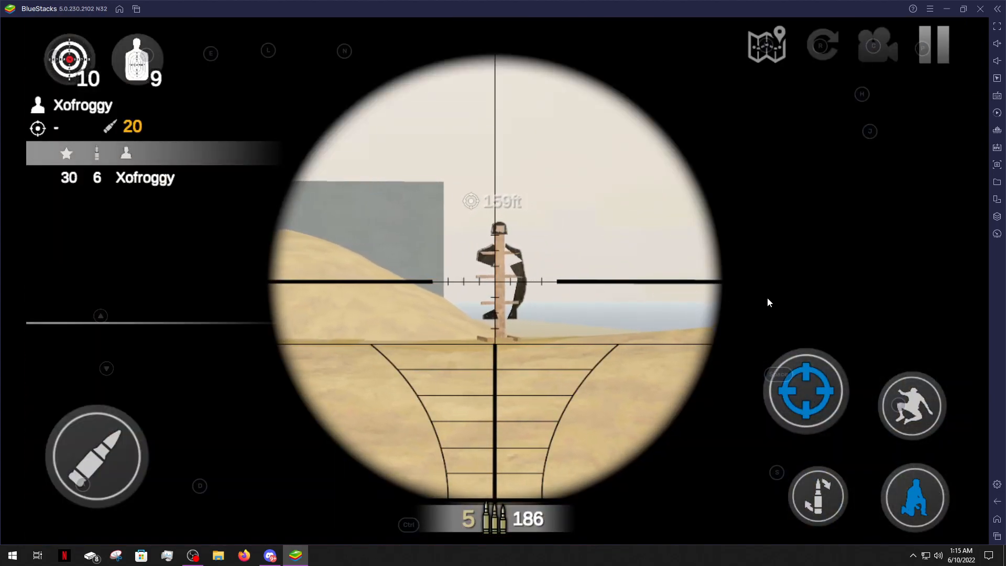
{"action": "left_click", "coordinate": [493, 283]}
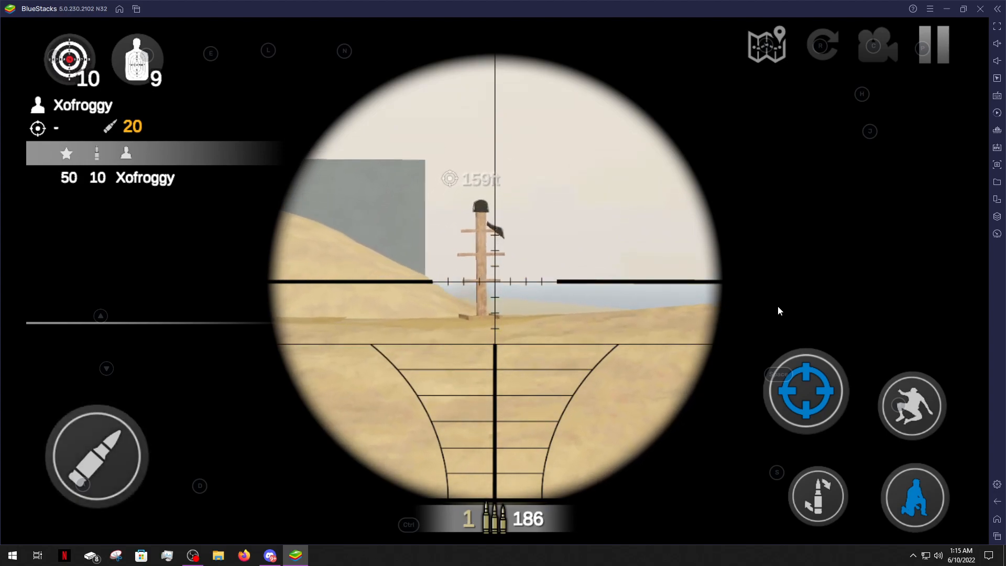
{"action": "left_click", "coordinate": [494, 282]}
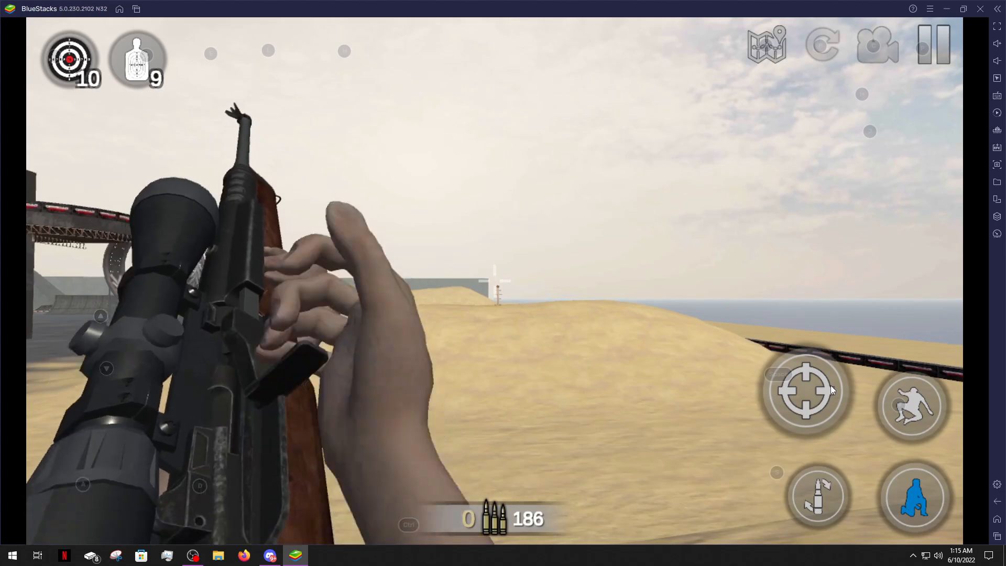
{"action": "left_click", "coordinate": [806, 391]}
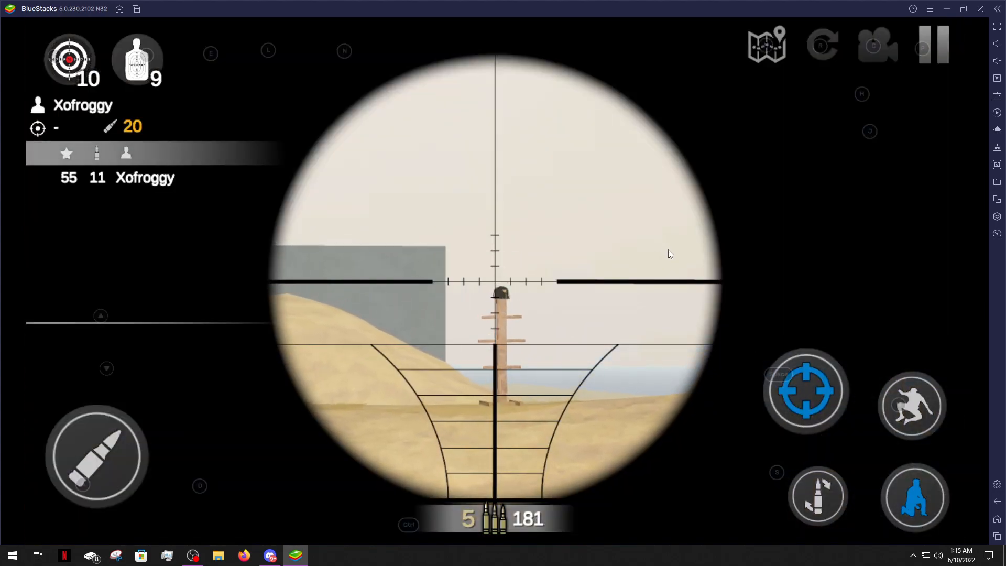
{"action": "left_click", "coordinate": [806, 391]}
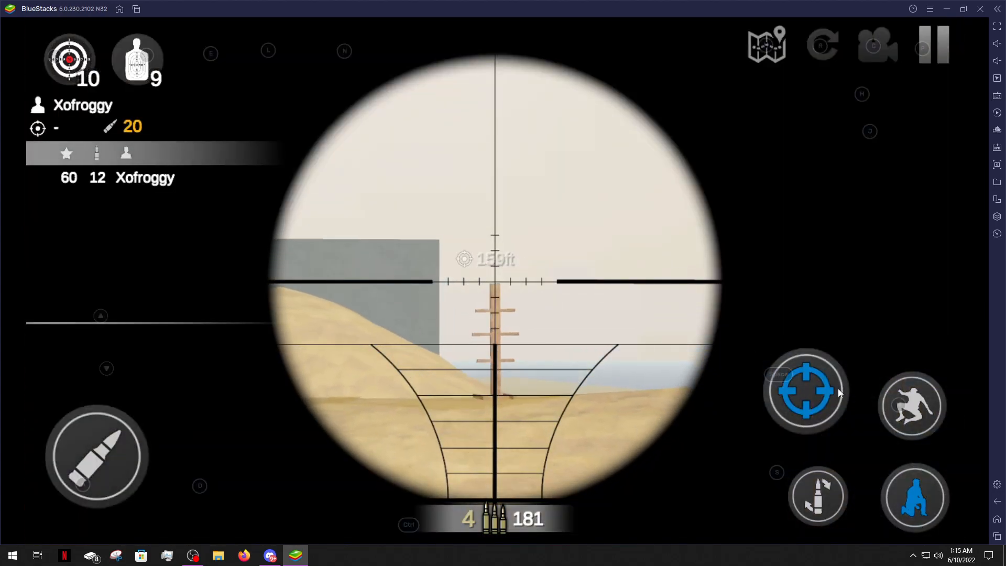
{"action": "left_click", "coordinate": [806, 390]}
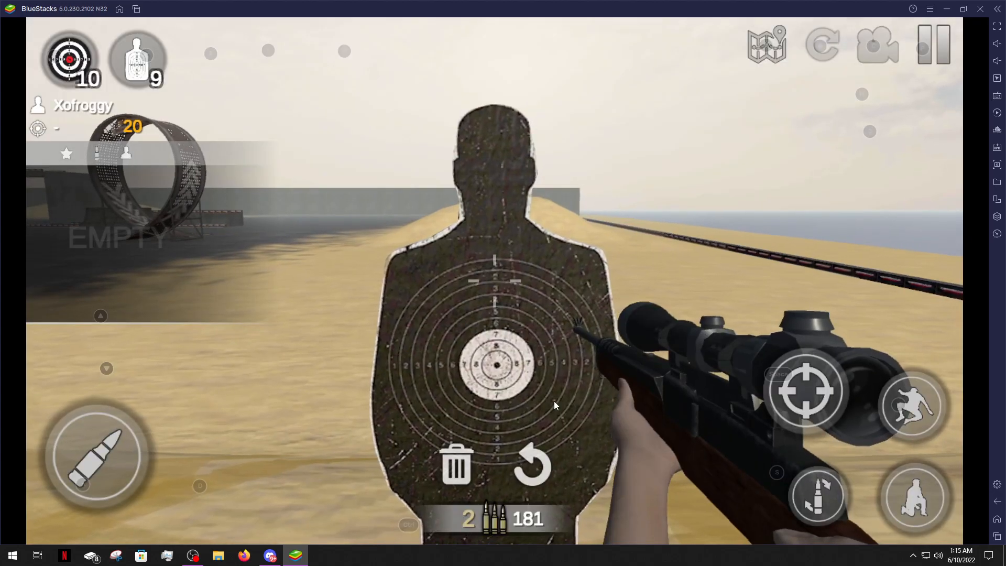
Remove the emptied silhouette target, confirming Yes.
{"action": "left_click", "coordinate": [456, 465]}
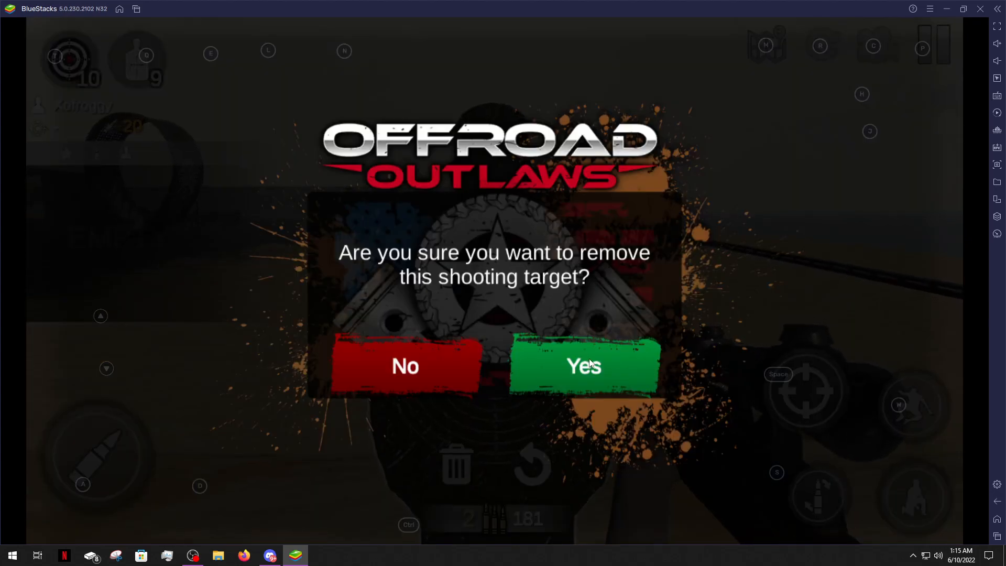
{"action": "left_click", "coordinate": [581, 366]}
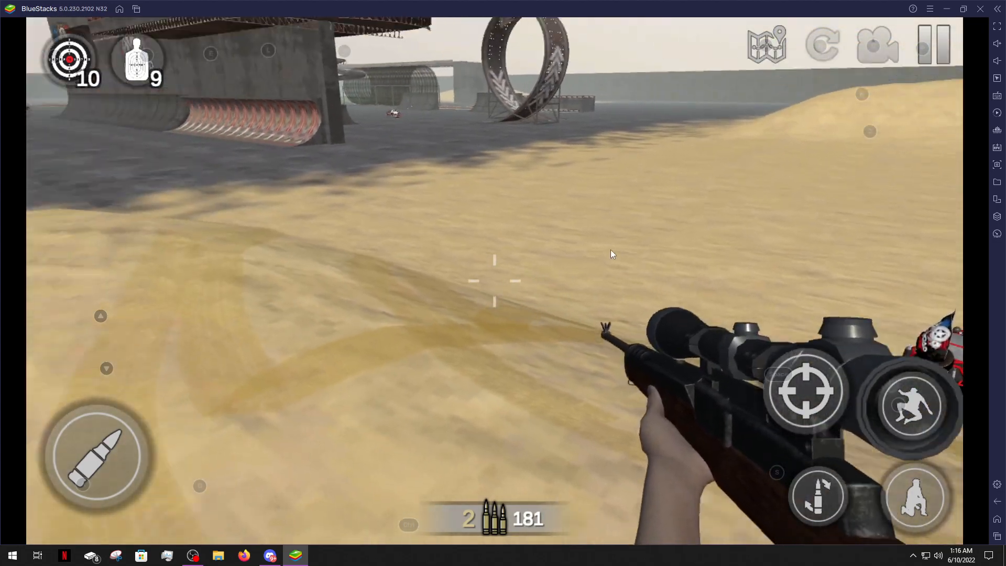
{"action": "left_click", "coordinate": [804, 390]}
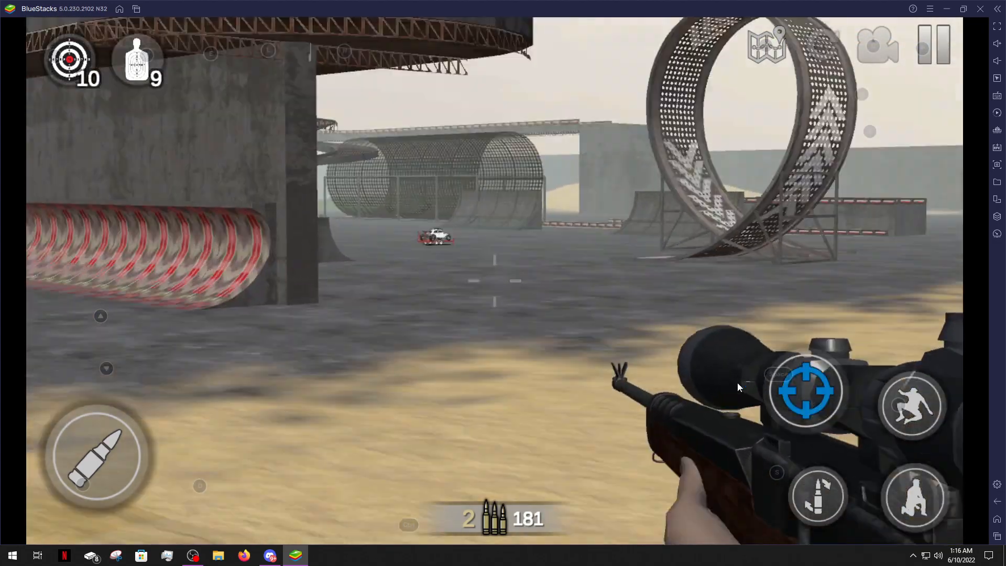
{"action": "left_click", "coordinate": [807, 390]}
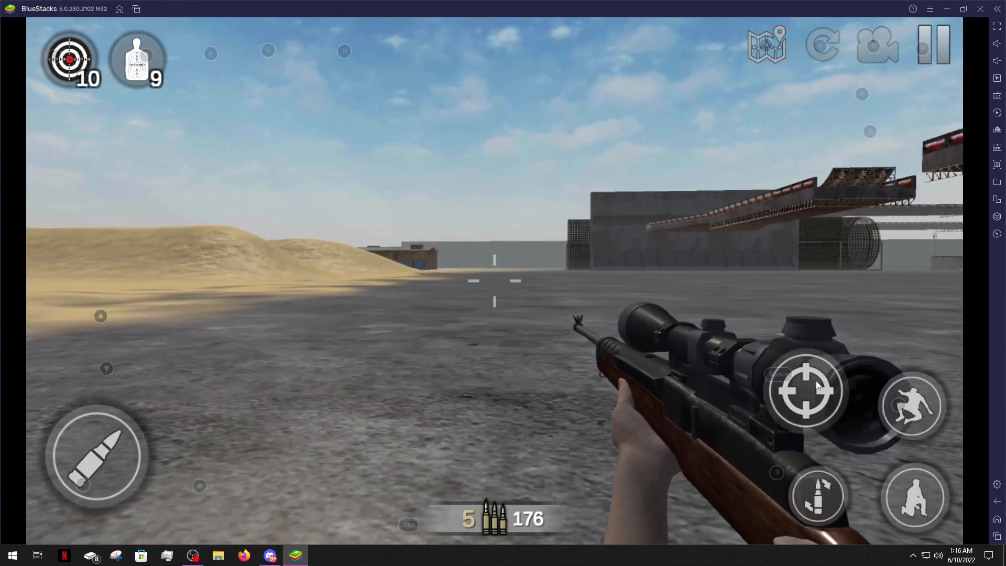
{"action": "left_click", "coordinate": [807, 391]}
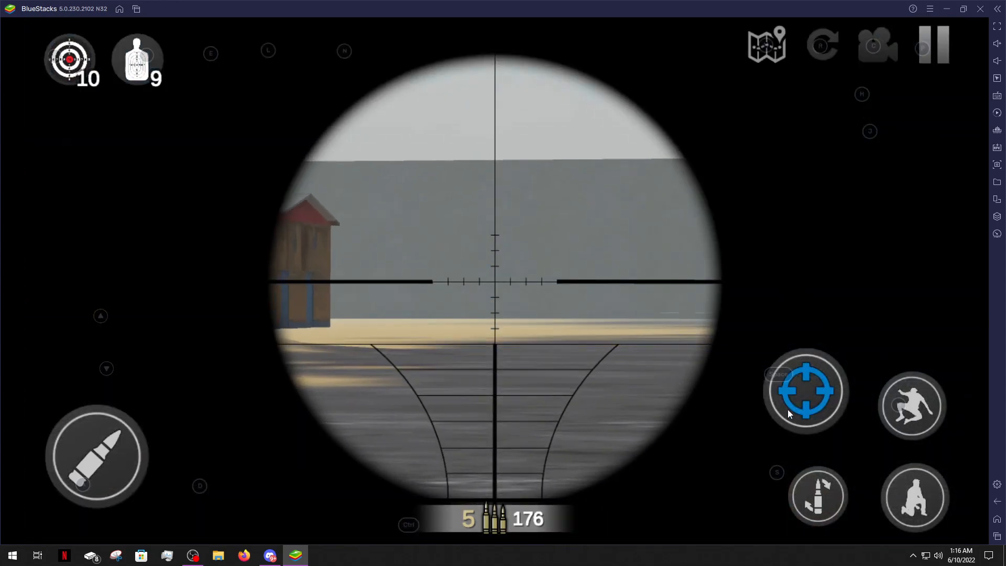
{"action": "left_click", "coordinate": [806, 390]}
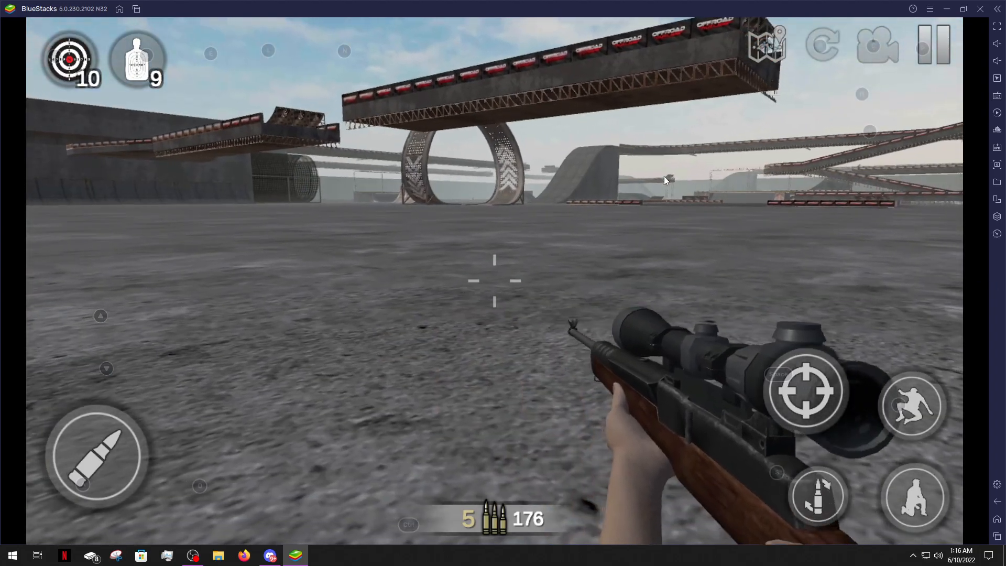